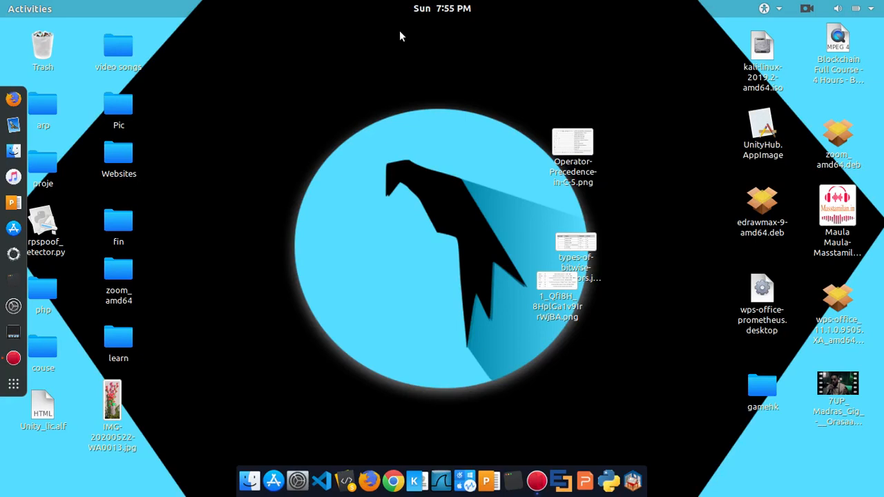
pyautogui.moveTo(426, 117)
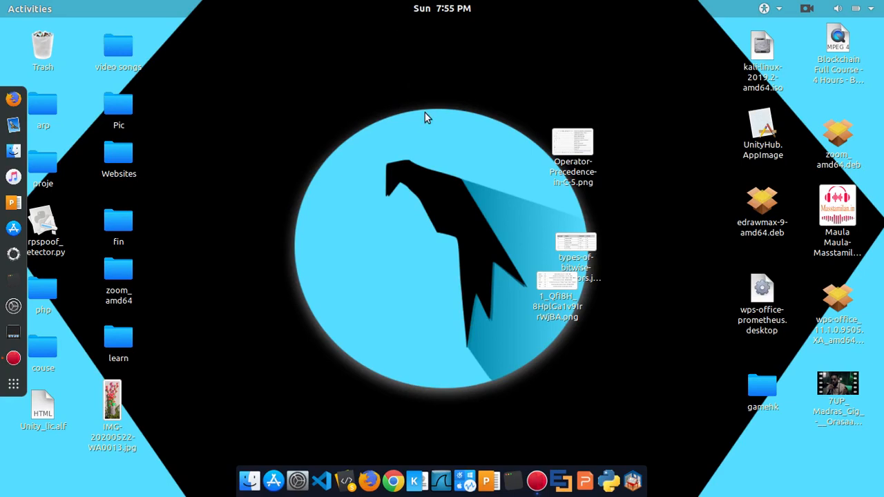
pyautogui.moveTo(513, 464)
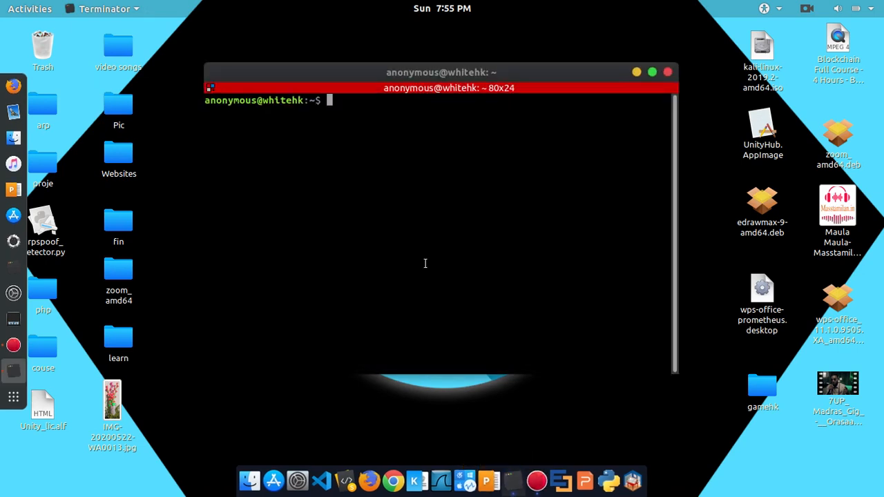
# - Run 'python -m SimpleHTTPServer' in the home directory to serve on port 8000
pyautogui.write('python -')
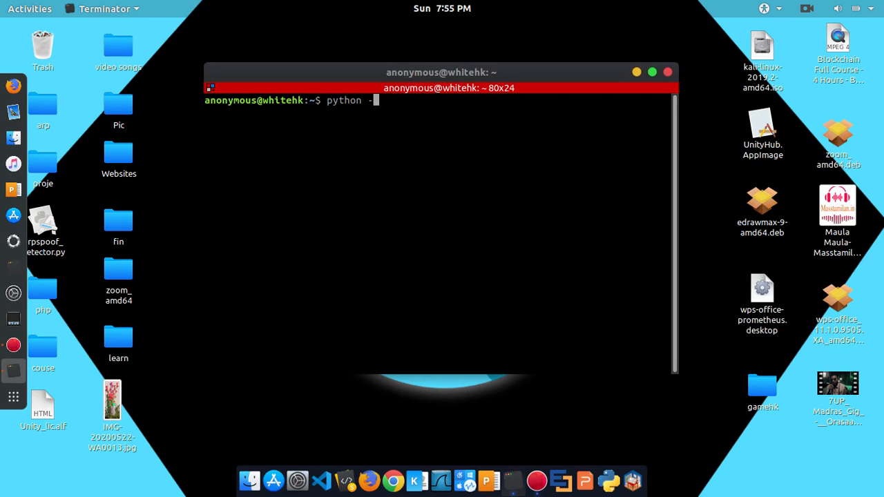
pyautogui.write('m s')
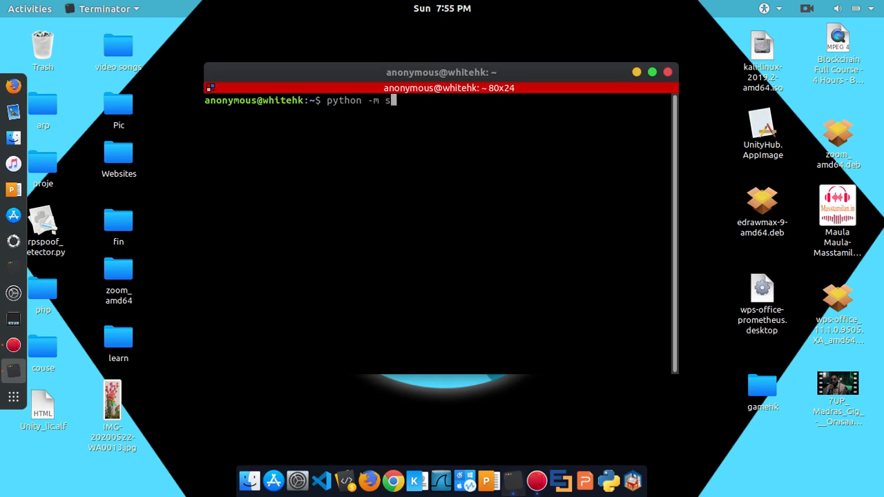
pyautogui.write('s')
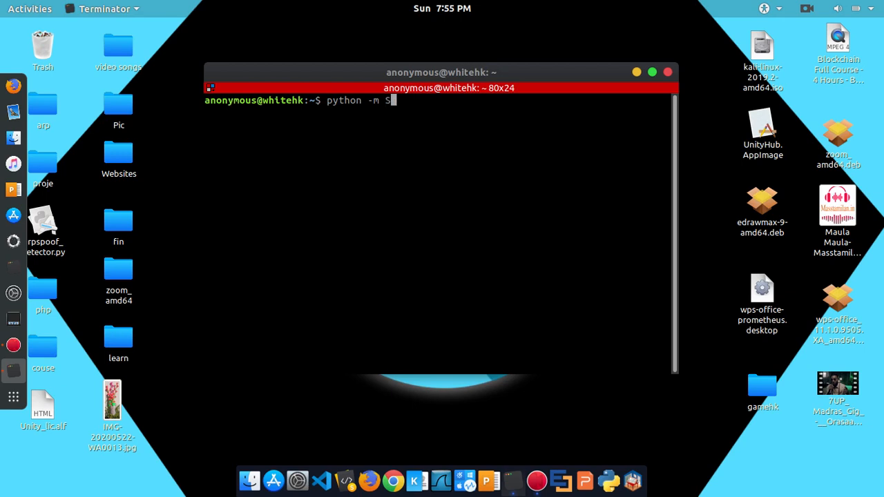
pyautogui.write('impl')
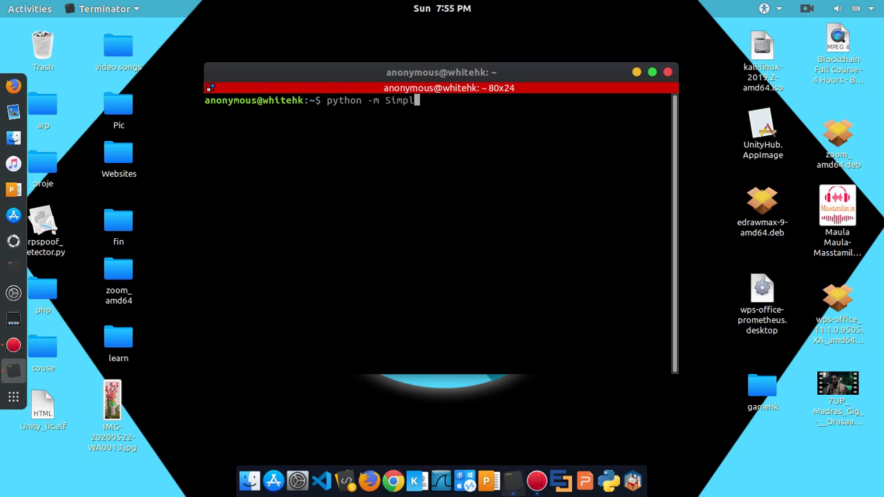
pyautogui.write('e')
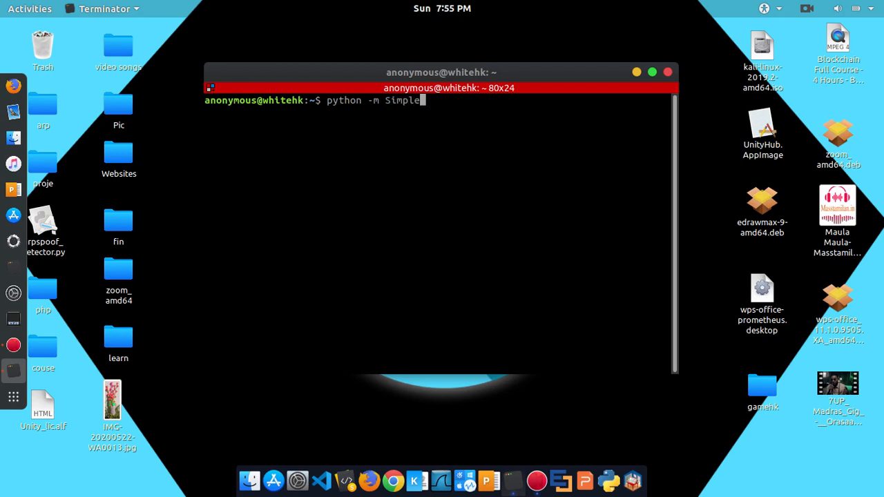
pyautogui.write('HTTP')
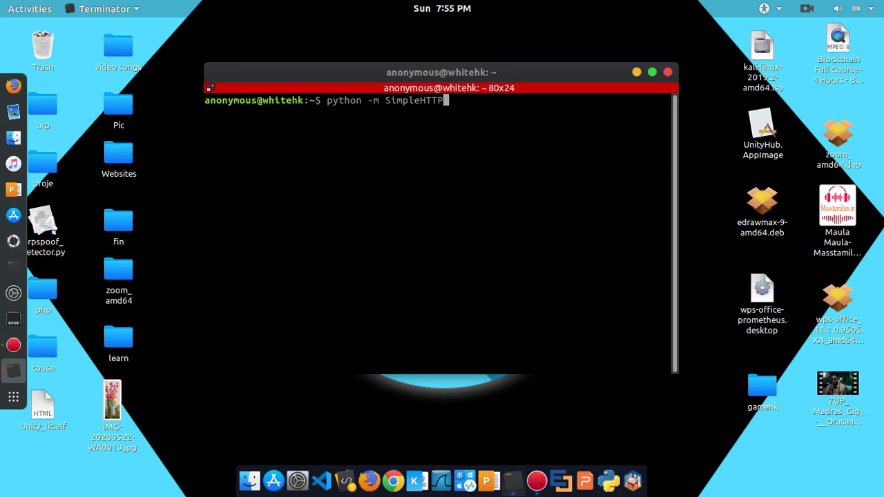
pyautogui.write('Ser')
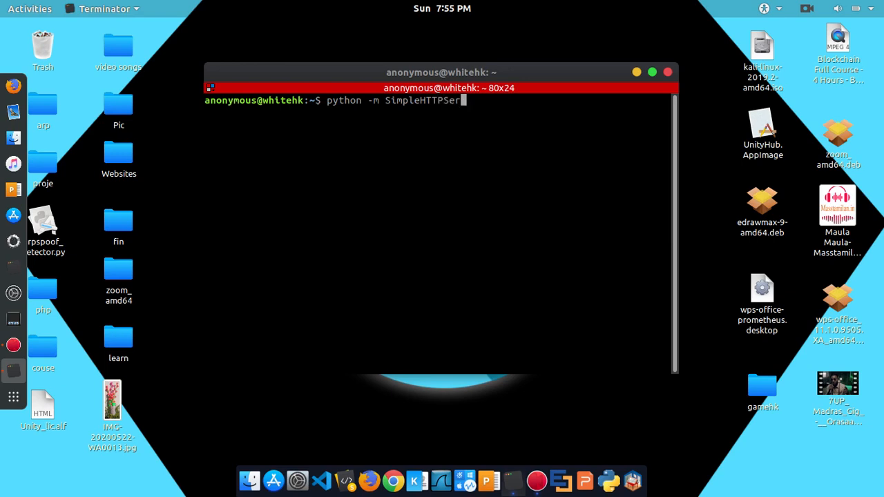
pyautogui.write('ver')
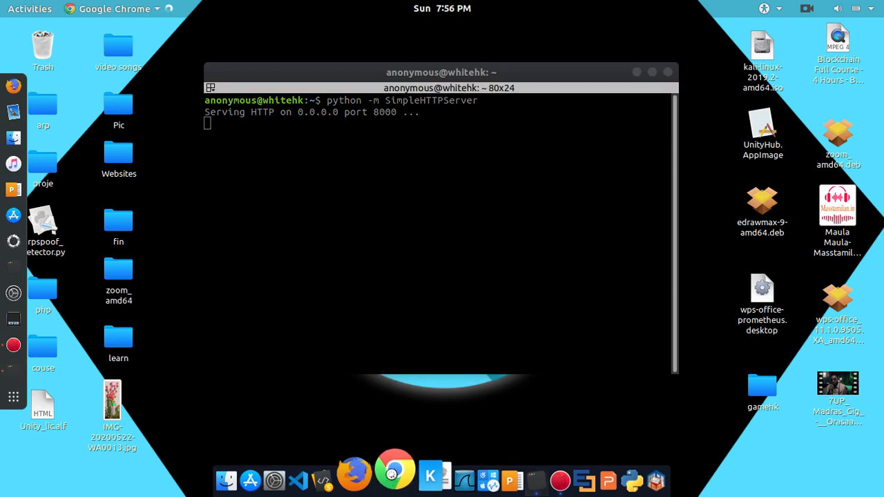
# - Load localhost:8000 in Chrome and scroll down through the served home directory listing
pyautogui.click(395, 478)
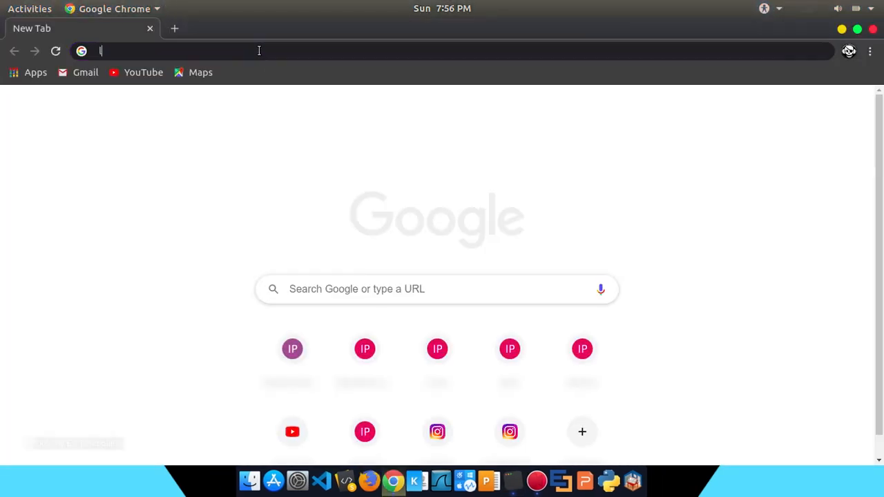
pyautogui.write('local')
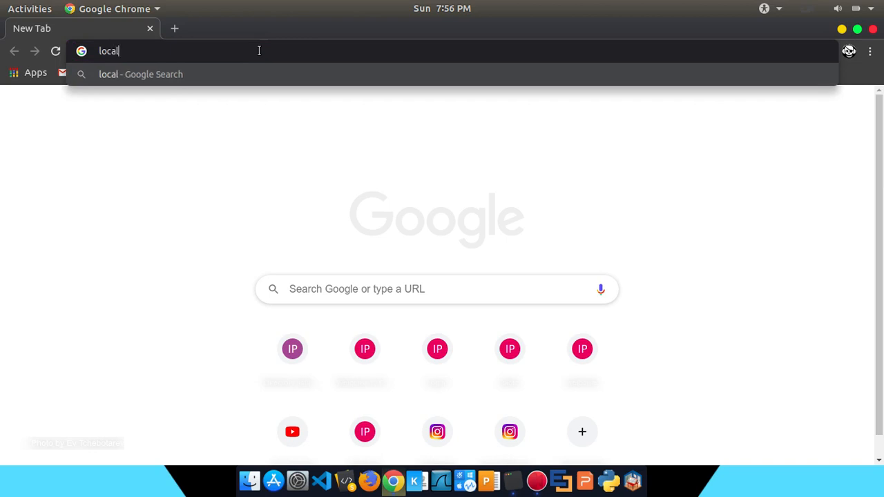
pyautogui.write('ho')
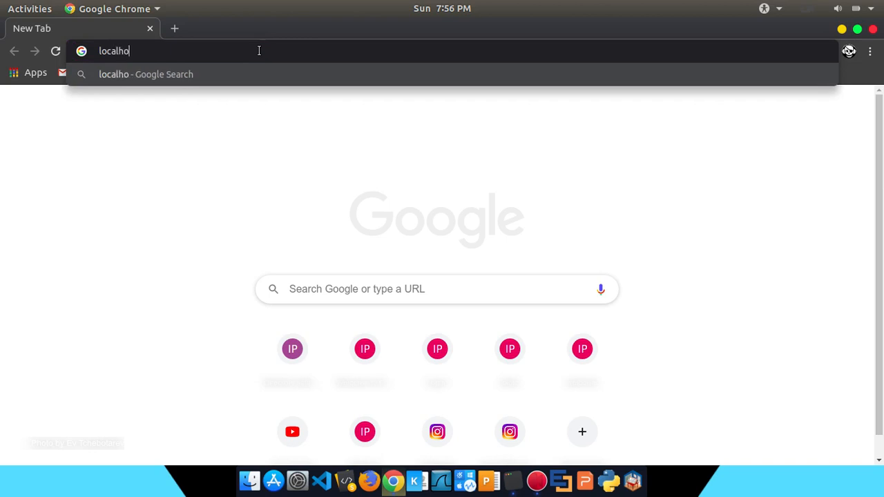
pyautogui.write('st:')
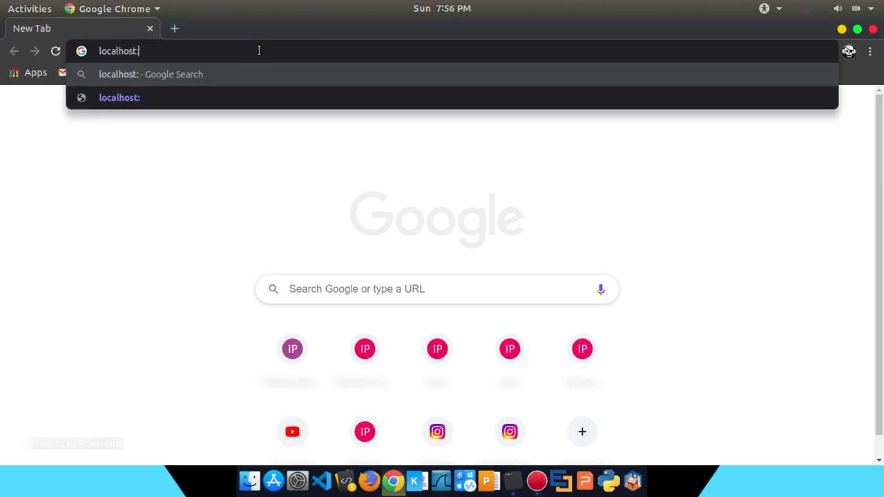
pyautogui.write('8000')
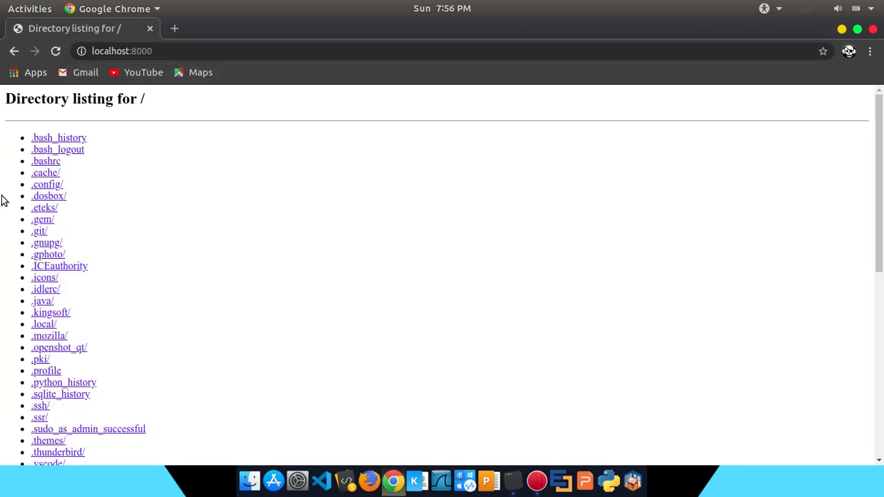
pyautogui.scroll(-3)
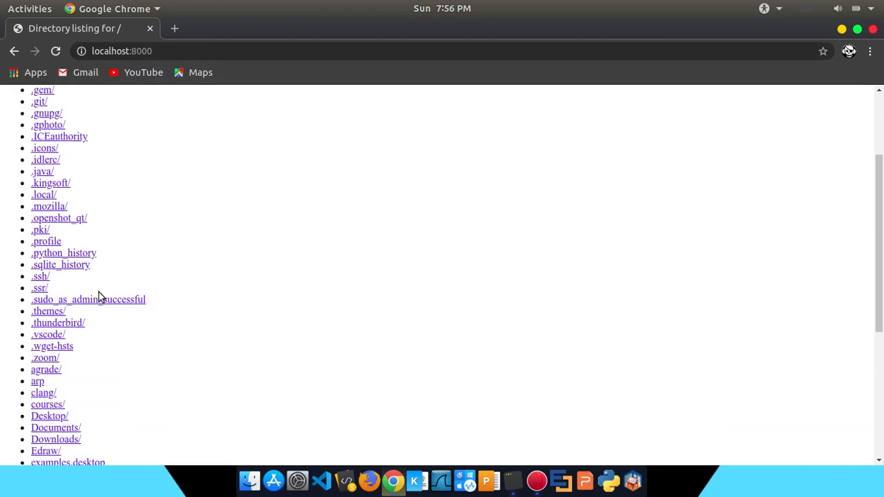
pyautogui.scroll(-3)
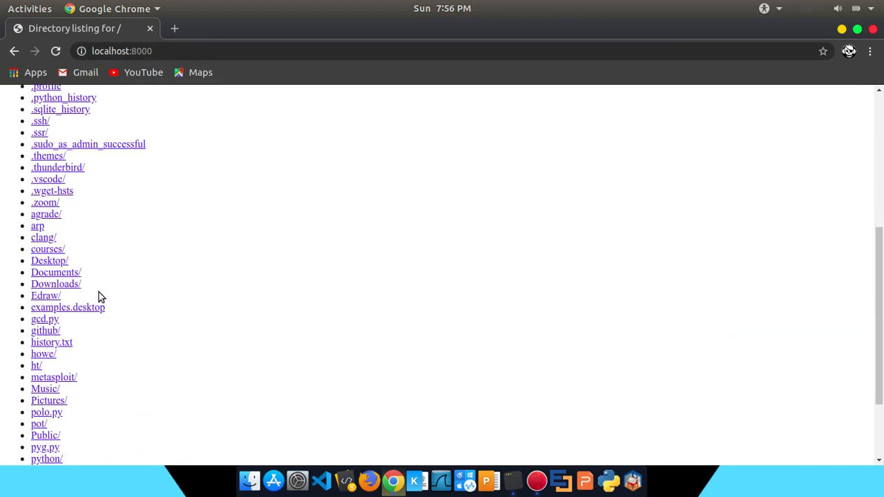
pyautogui.scroll(-3)
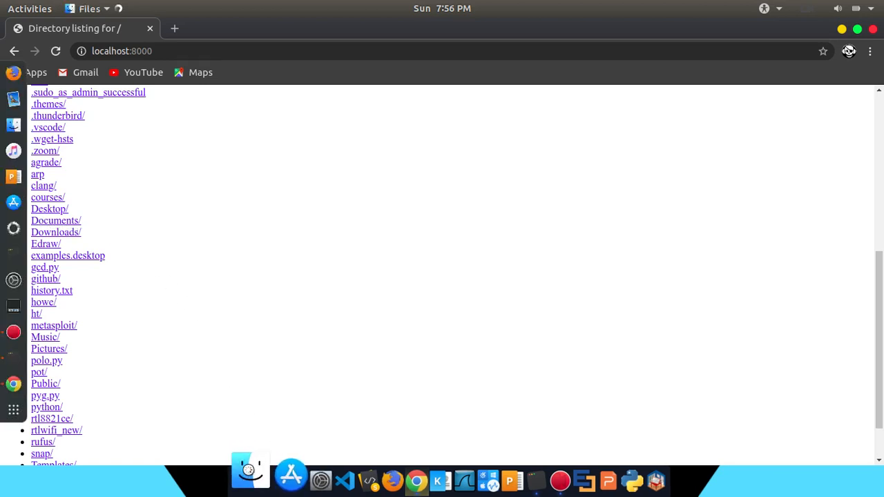
# - Browse the Home, Pictures, Music and Downloads folders in Files
pyautogui.click(248, 480)
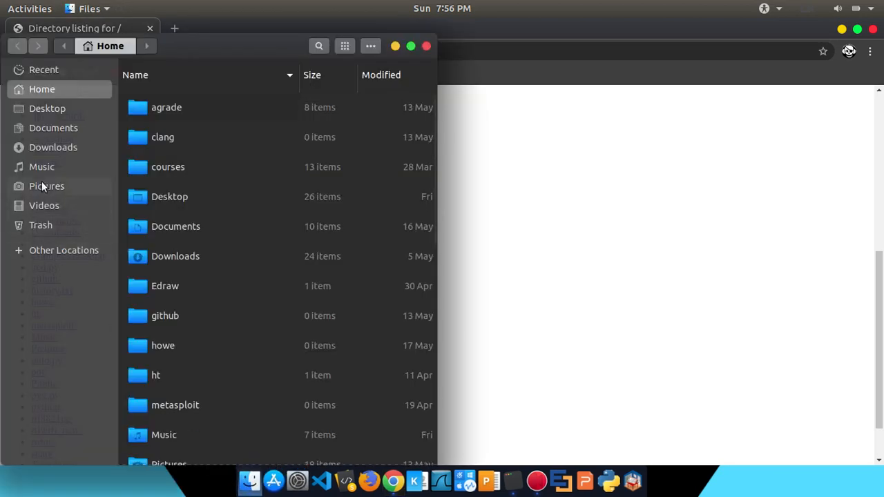
pyautogui.click(46, 186)
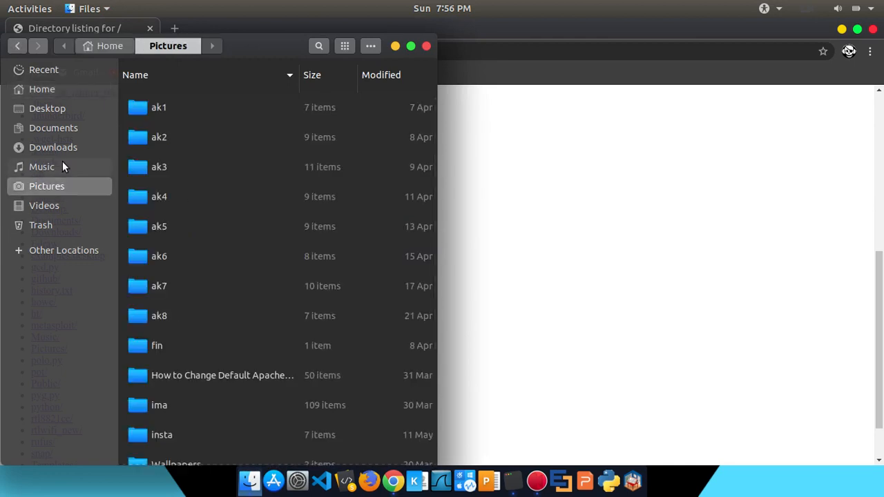
pyautogui.click(42, 166)
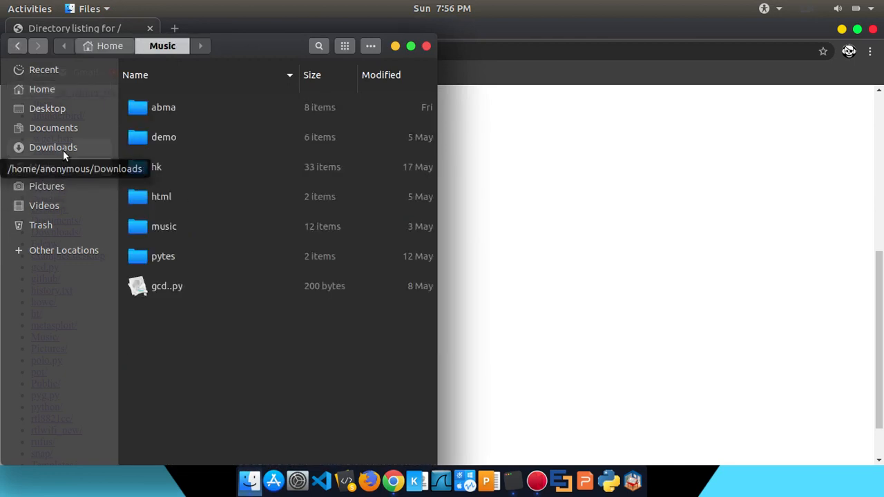
pyautogui.click(43, 205)
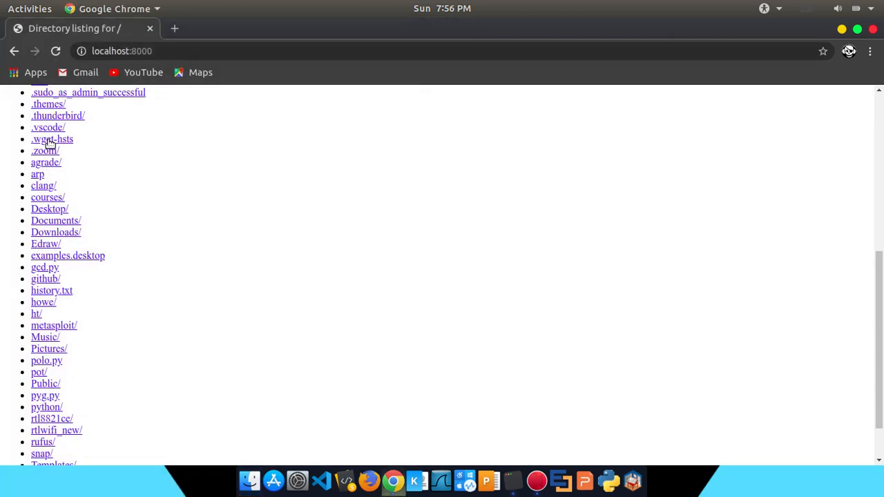
pyautogui.moveTo(78, 353)
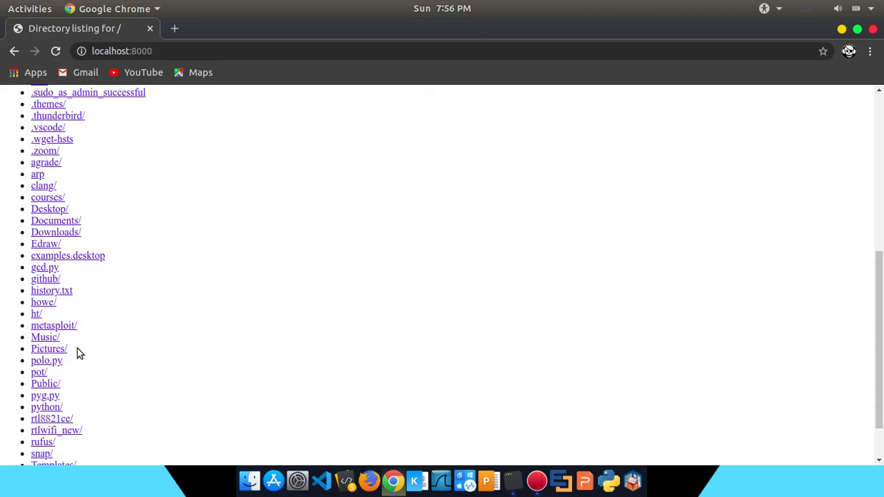
# - Open Videos/PROJECT from the listing and visit its Courses, Tech News and Books pages
pyautogui.scroll(-3)
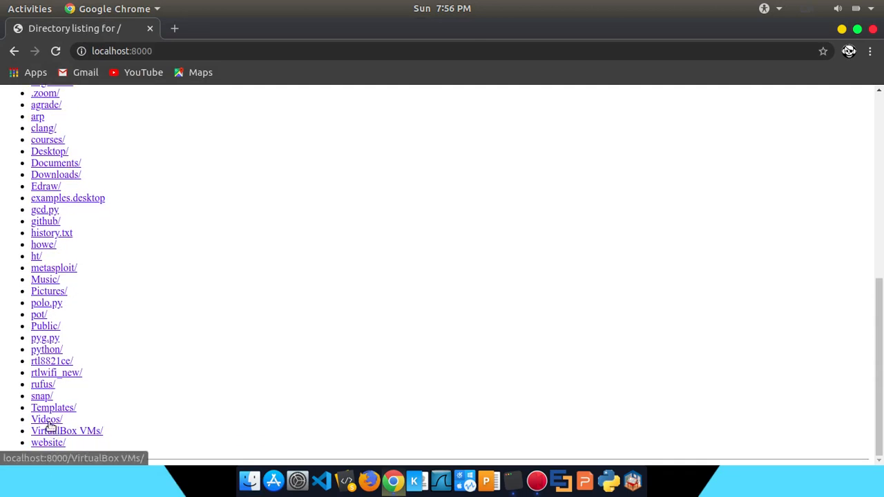
pyautogui.click(47, 418)
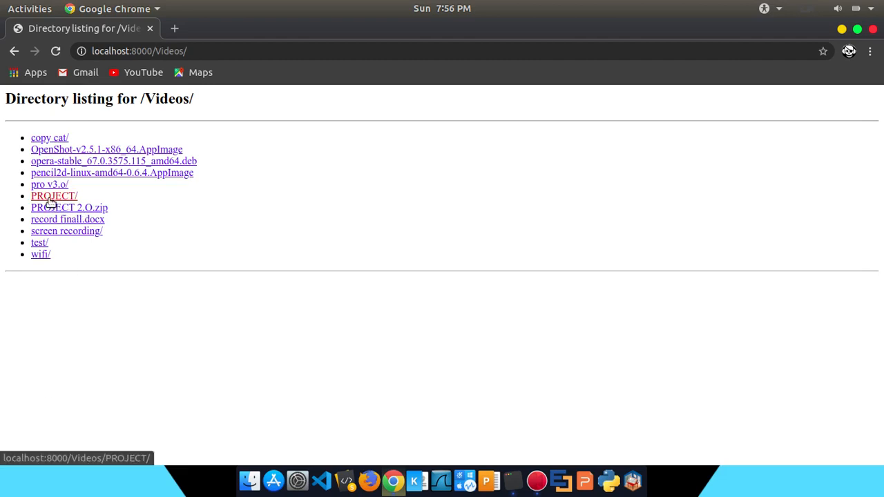
pyautogui.click(54, 195)
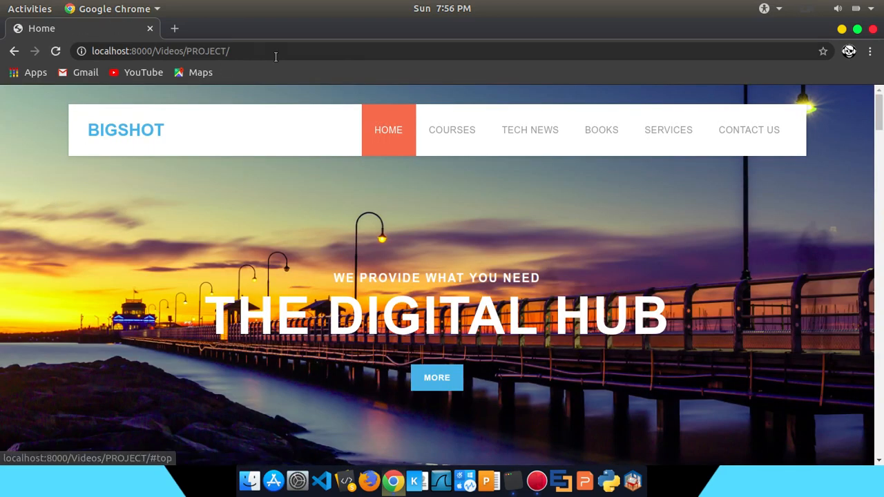
pyautogui.moveTo(452, 130)
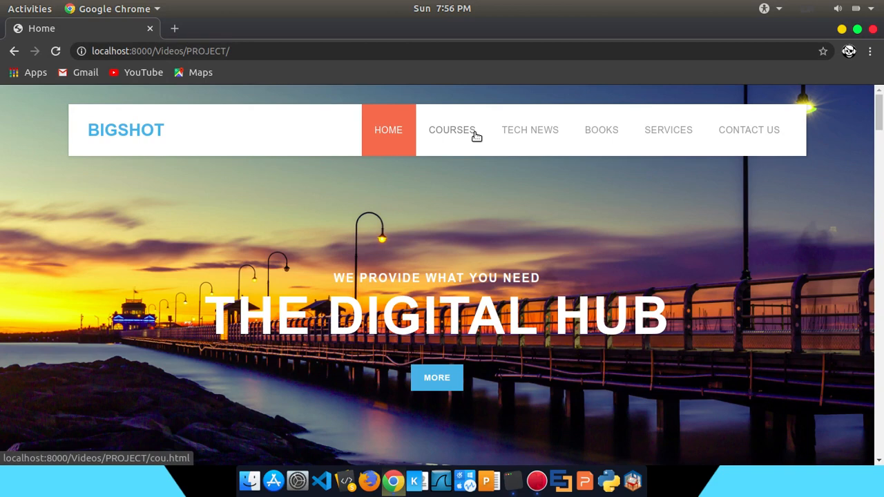
pyautogui.click(451, 130)
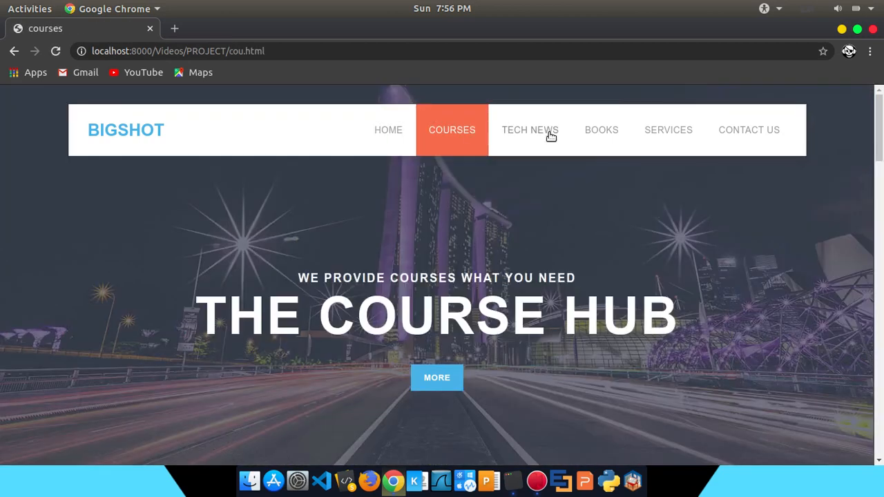
pyautogui.click(529, 130)
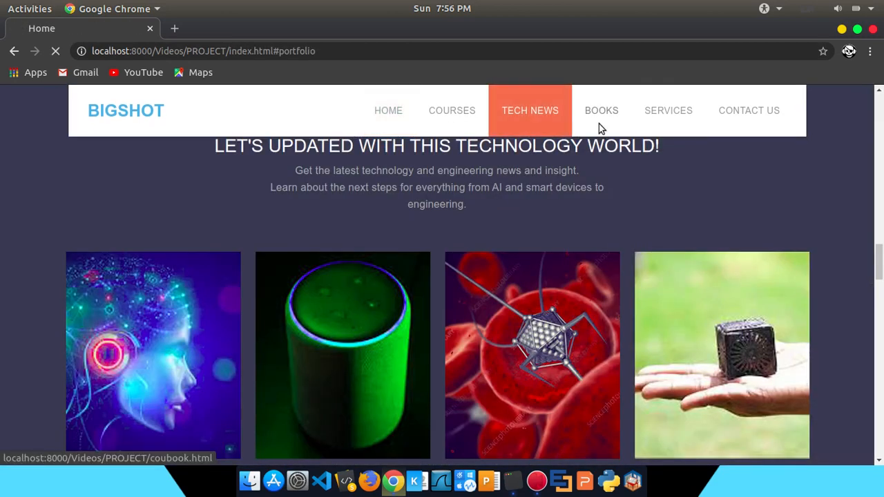
pyautogui.click(601, 110)
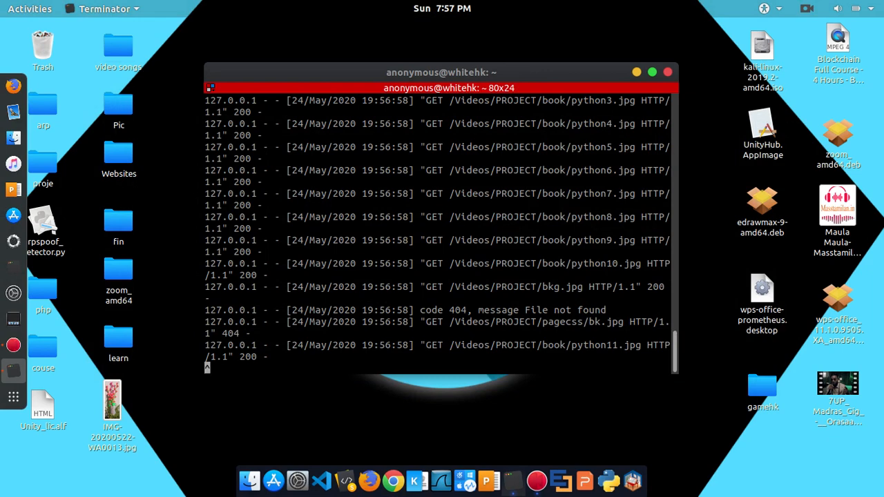
# - Stop the server with Ctrl+C and relaunch 'python -m SimpleHTTPServer 8080'
pyautogui.press('ctrl+c')
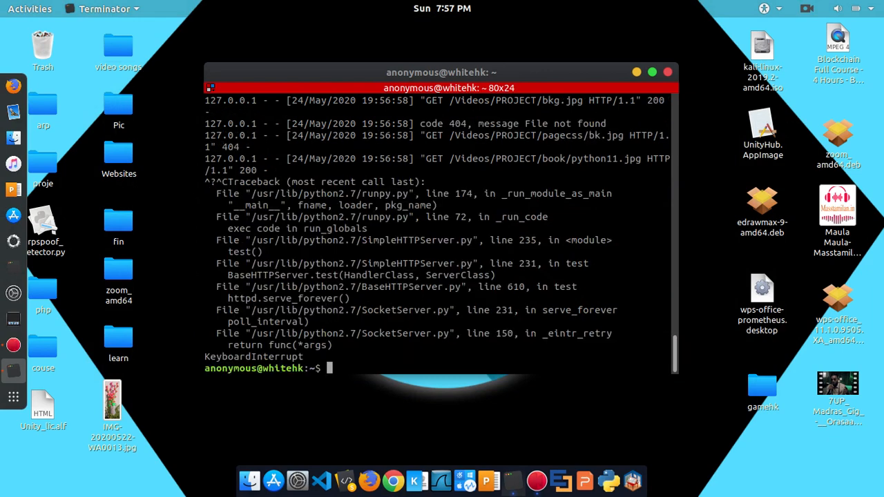
pyautogui.write('python -m SimpleHTTPServer')
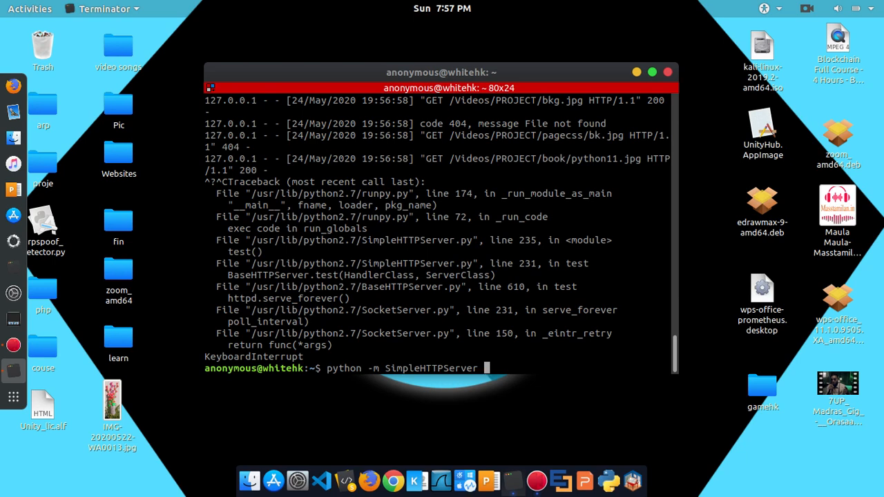
pyautogui.write('8080')
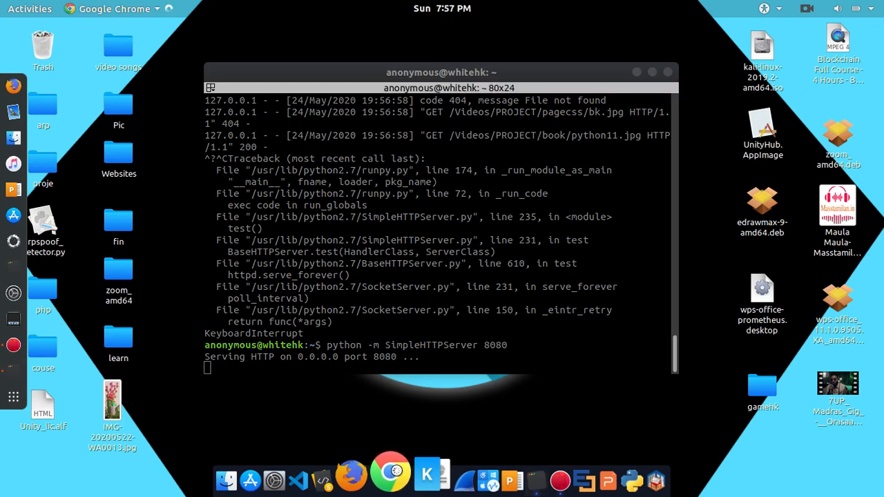
# - Enter the localhost server address in Chrome's address bar to load the home listing
pyautogui.click(390, 479)
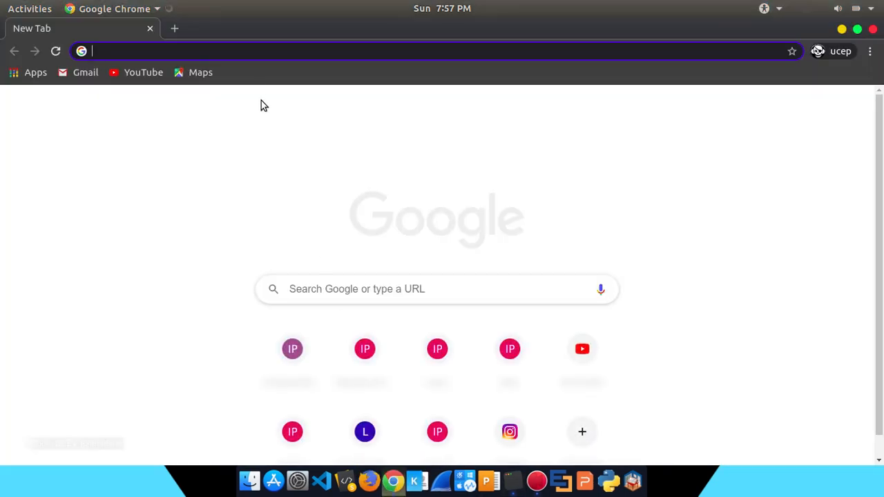
pyautogui.write('localhost:8000')
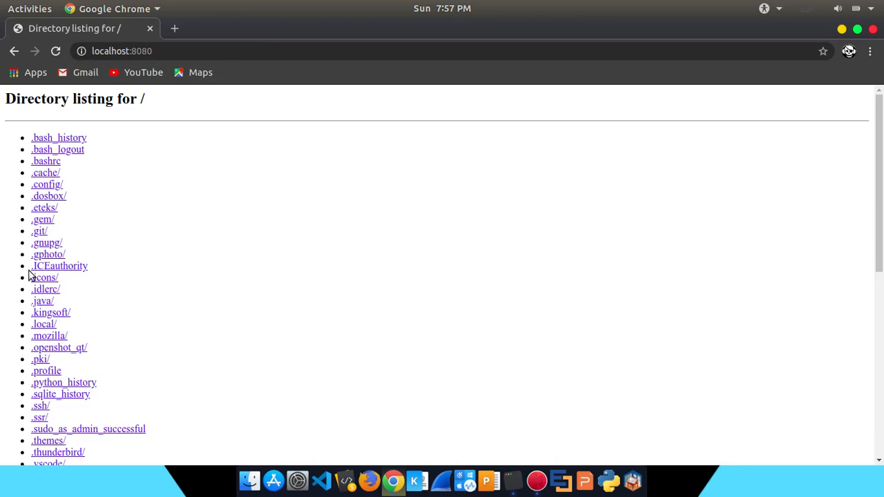
pyautogui.moveTo(653, 177)
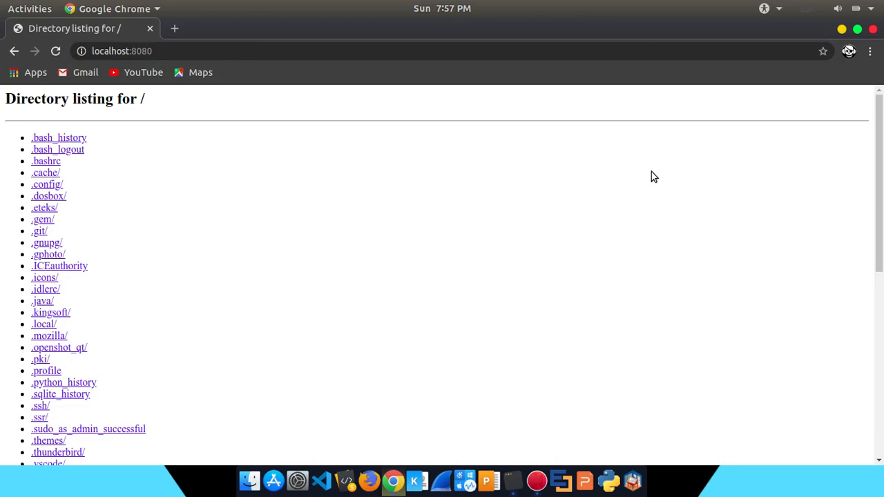